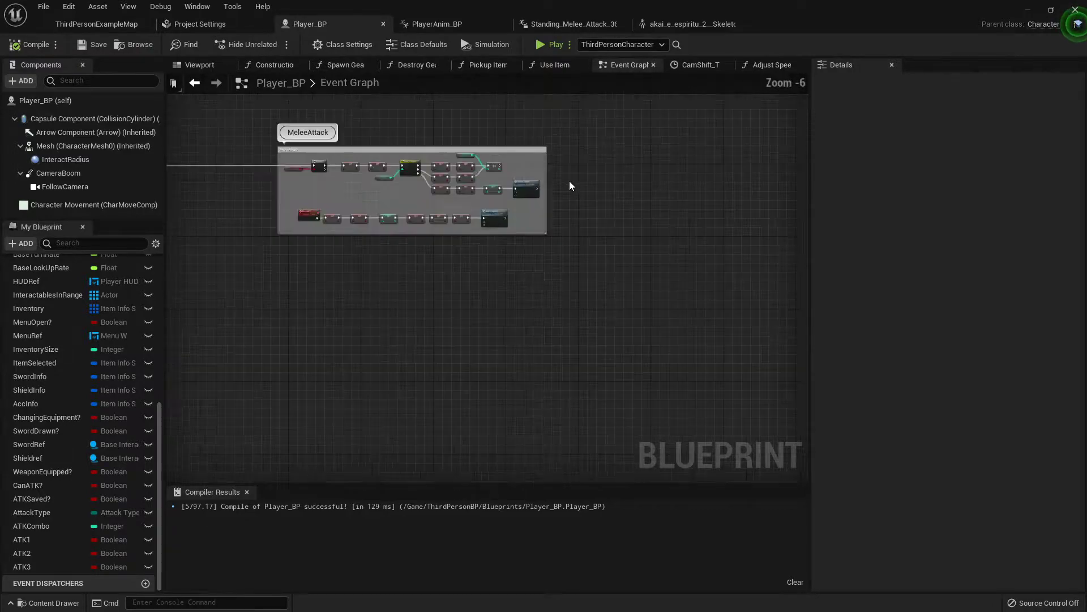
Return to the ThirdPersonMap level and run it in Play to test the attack reset
scroll("down", 3)
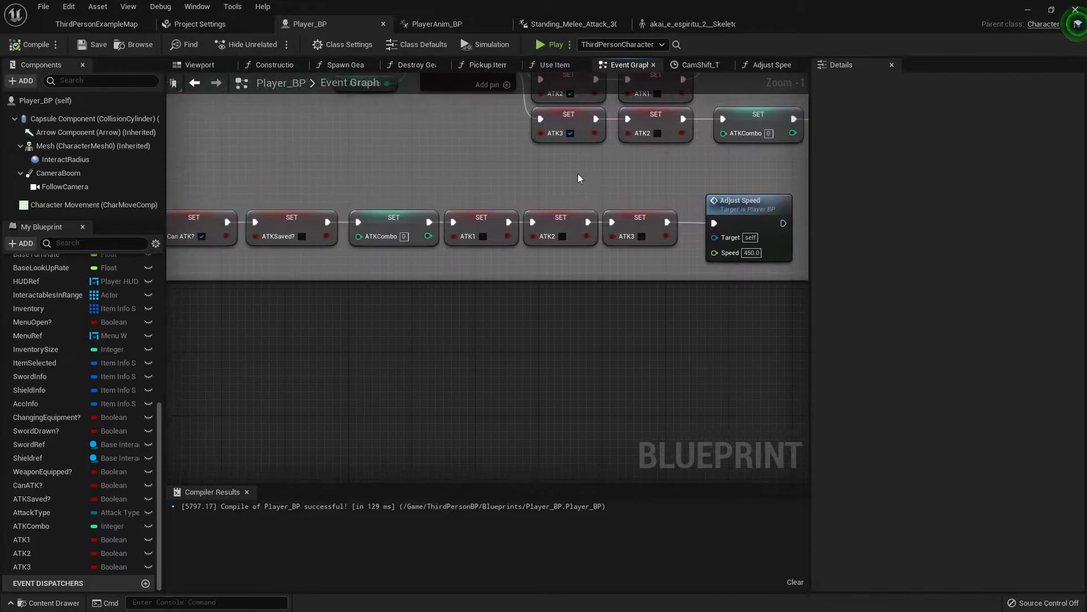
mouse_move(748, 201)
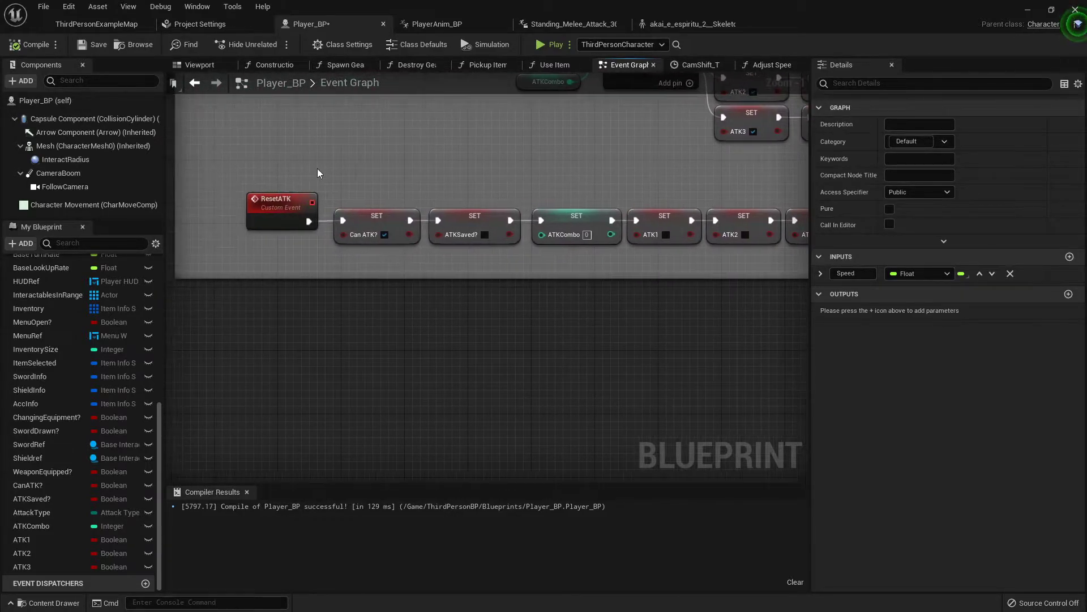
mouse_move(381, 219)
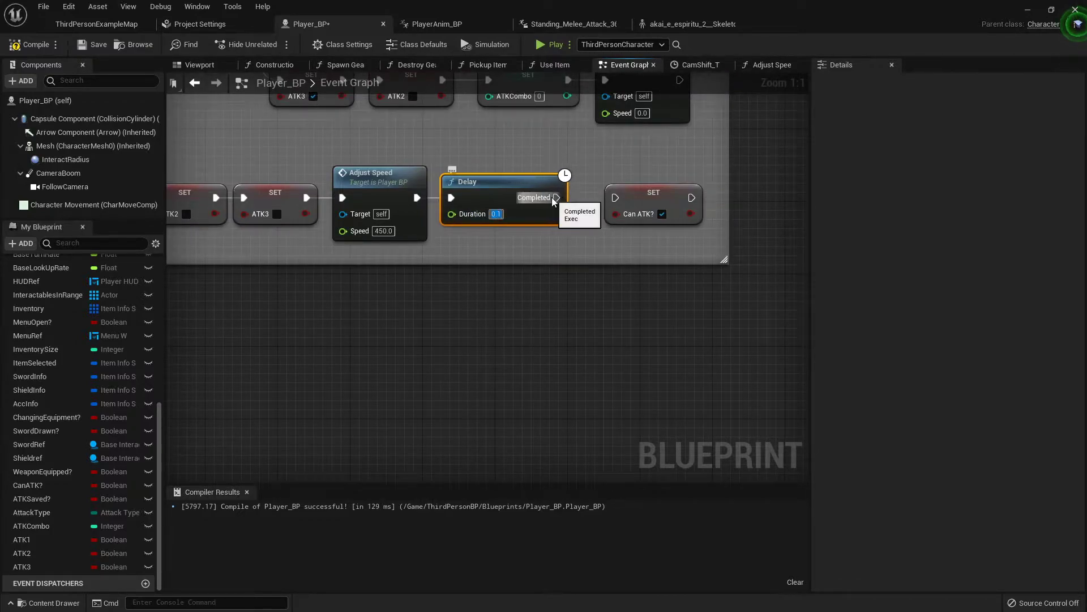
mouse_move(404, 141)
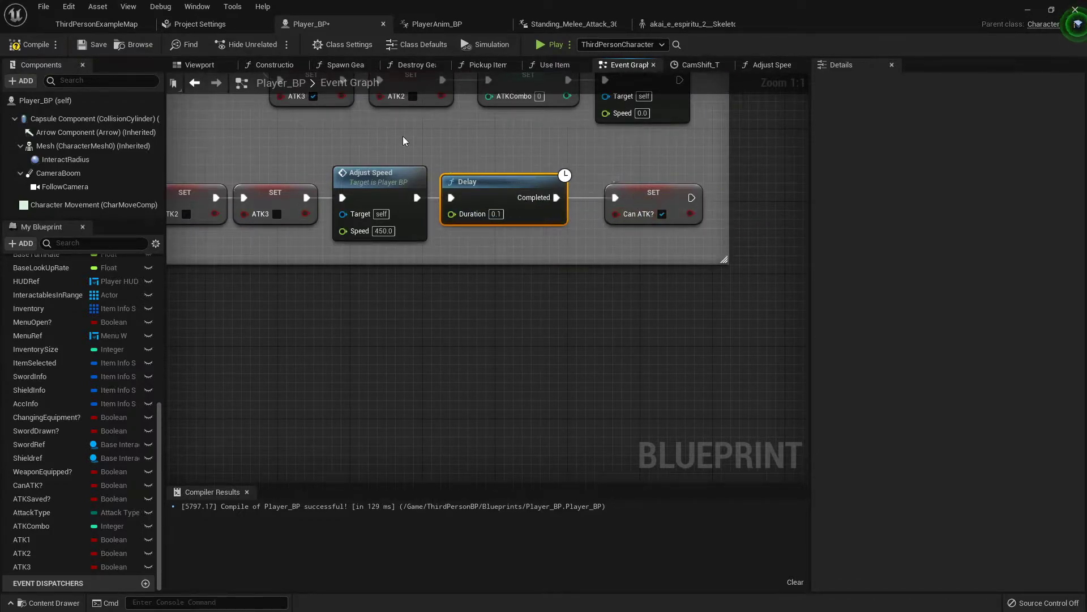
left_click(438, 24)
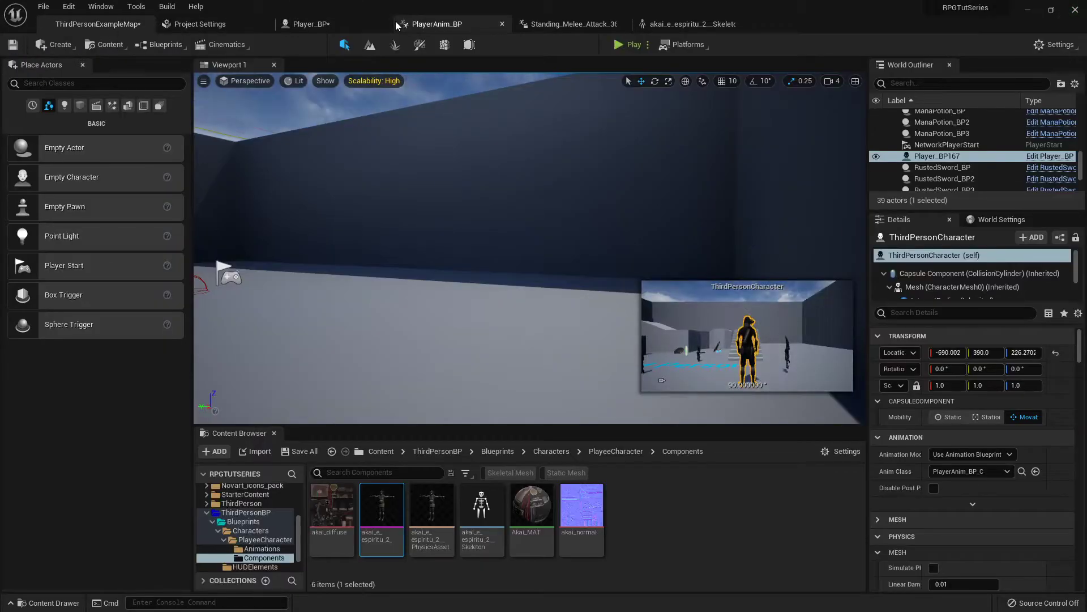
left_click(630, 44)
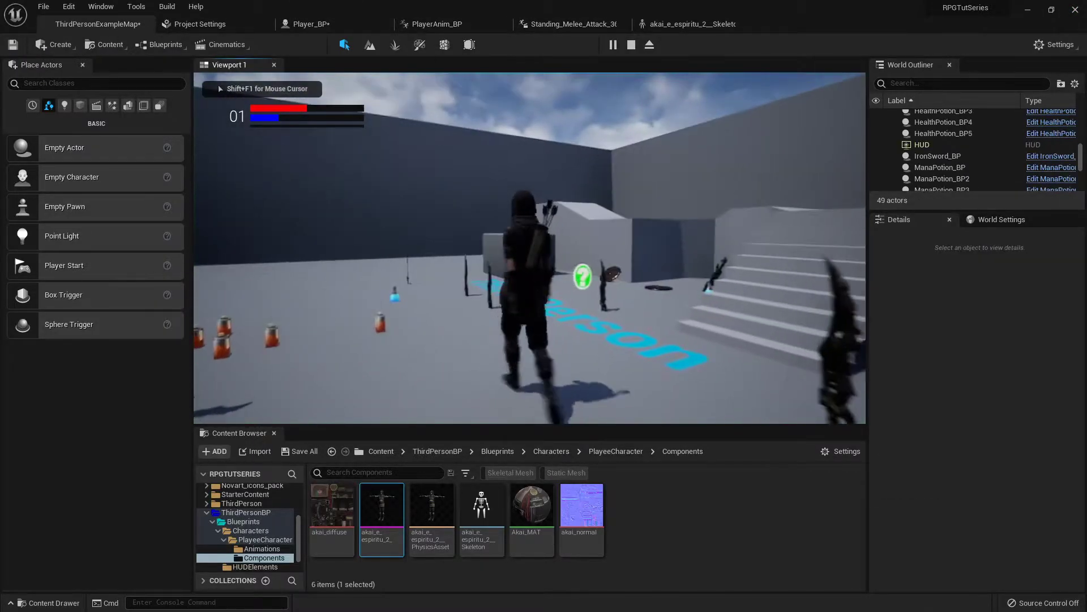